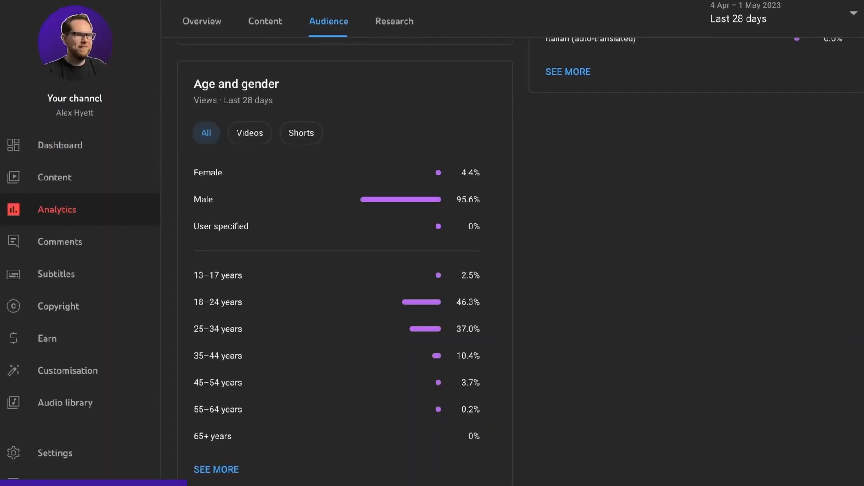
{"action": "scroll", "scroll_direction": "down", "scroll_amount": 3}
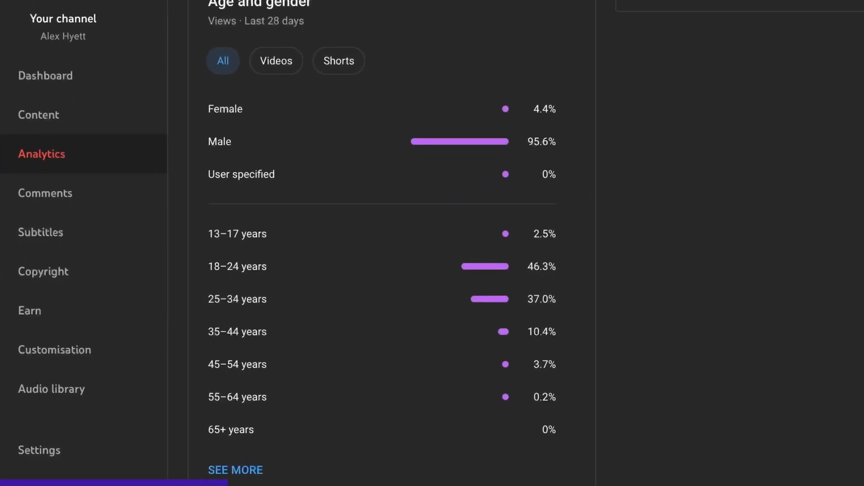